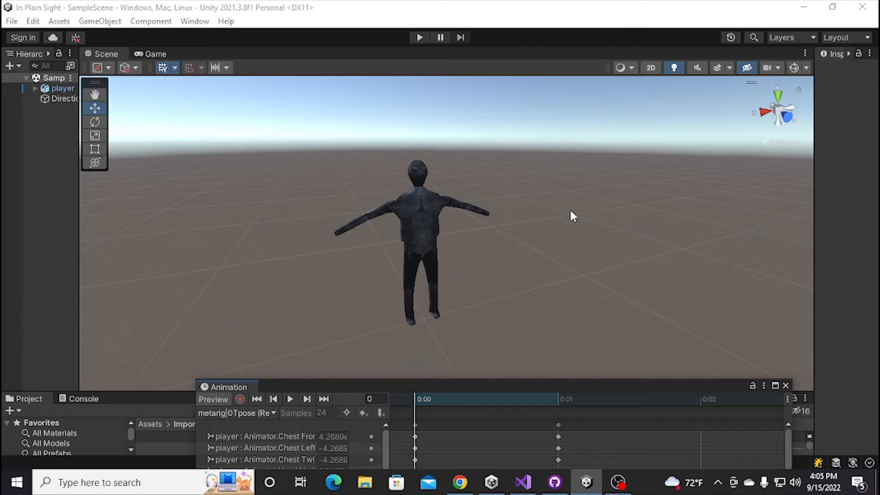
{"action": "mouse_move", "coordinate": [557, 212]}
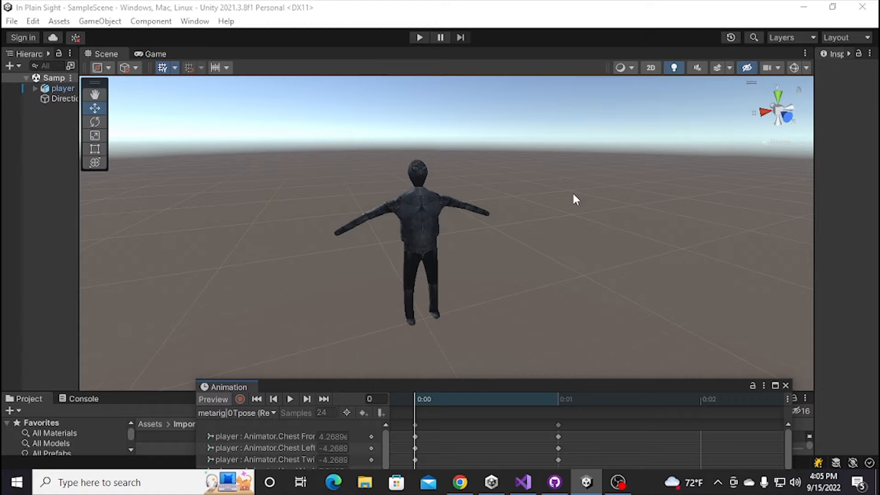
{"action": "mouse_move", "coordinate": [286, 232]}
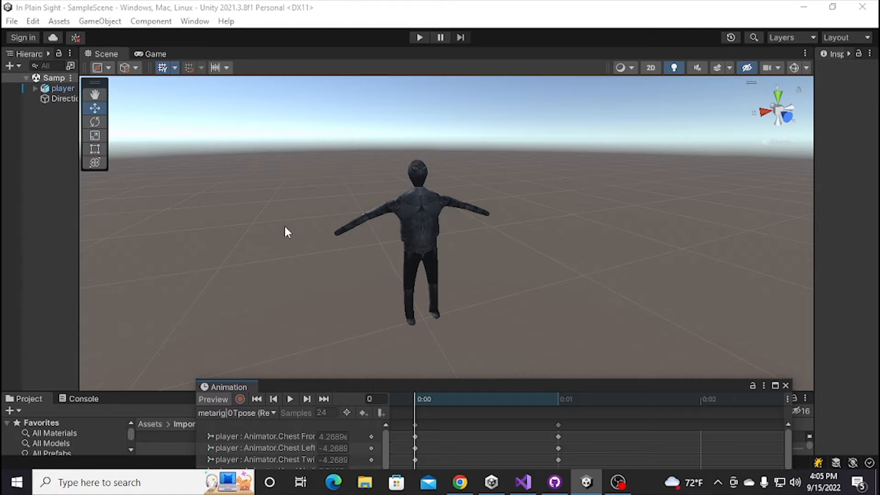
{"action": "mouse_move", "coordinate": [626, 189]}
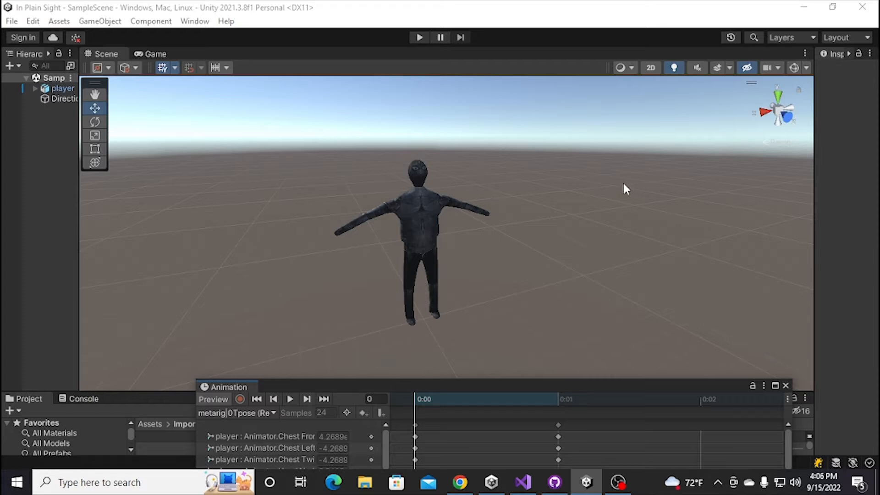
{"action": "mouse_move", "coordinate": [527, 203]}
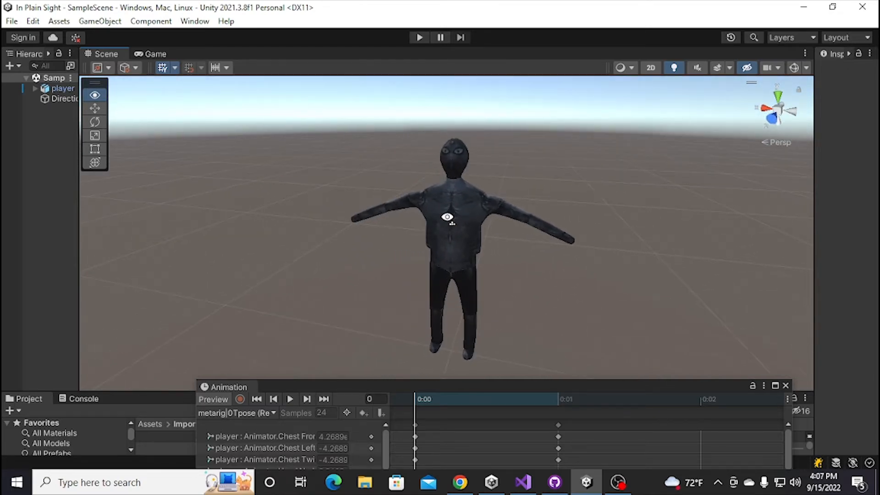
- Load the metarig|Walk clip so the player previews mid-stride instead of in T-pose
{"action": "left_click", "coordinate": [256, 412]}
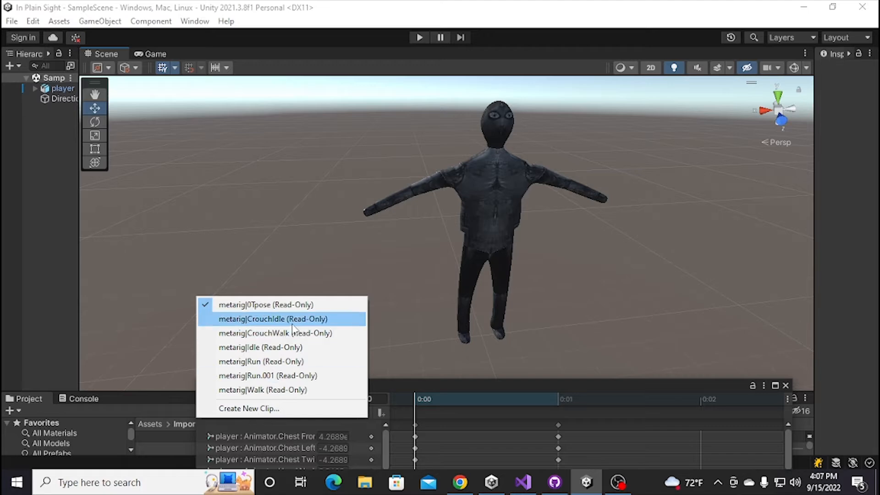
{"action": "mouse_move", "coordinate": [278, 394]}
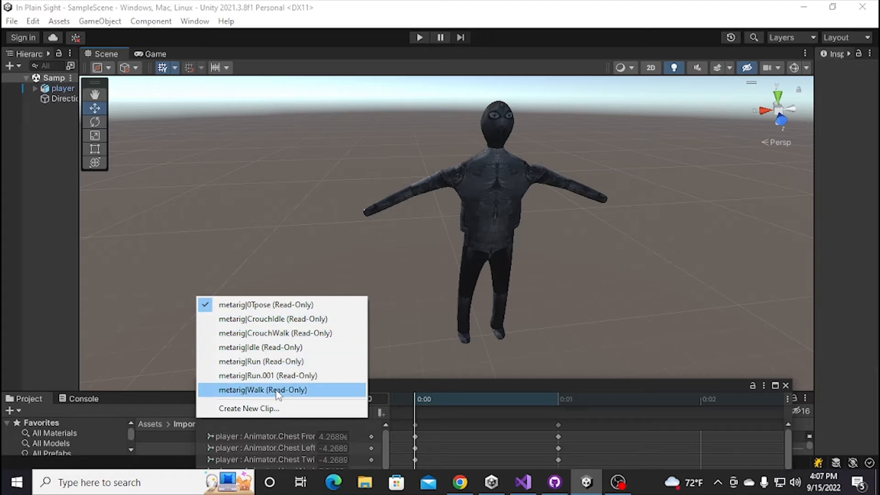
{"action": "left_click", "coordinate": [263, 389]}
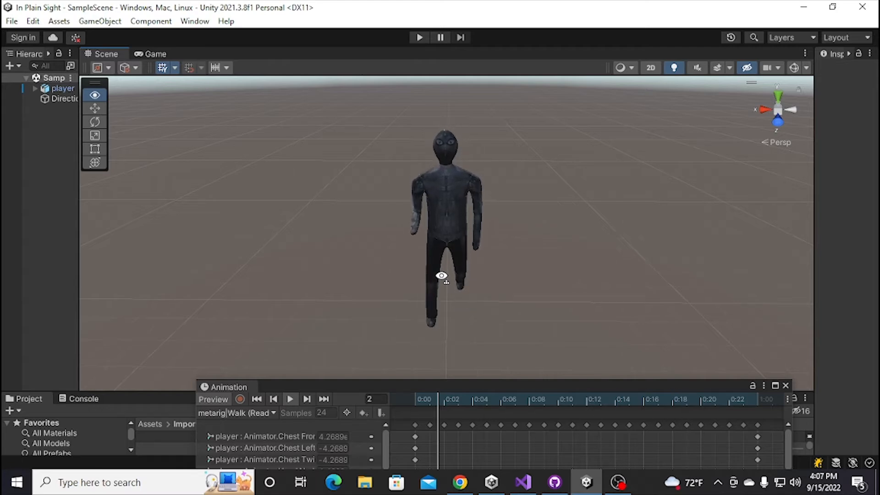
- Play the metarig|Run clip on the player, then load metarig|Idle for preview
{"action": "left_click", "coordinate": [273, 398]}
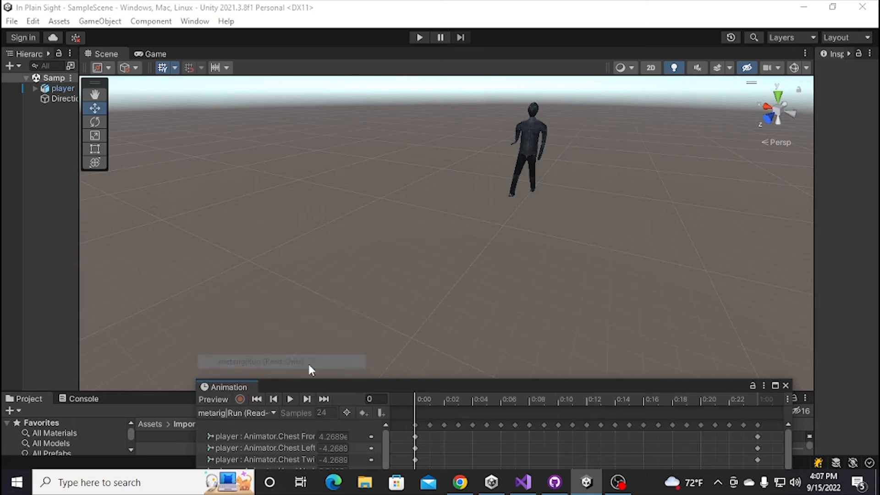
{"action": "left_click", "coordinate": [289, 398]}
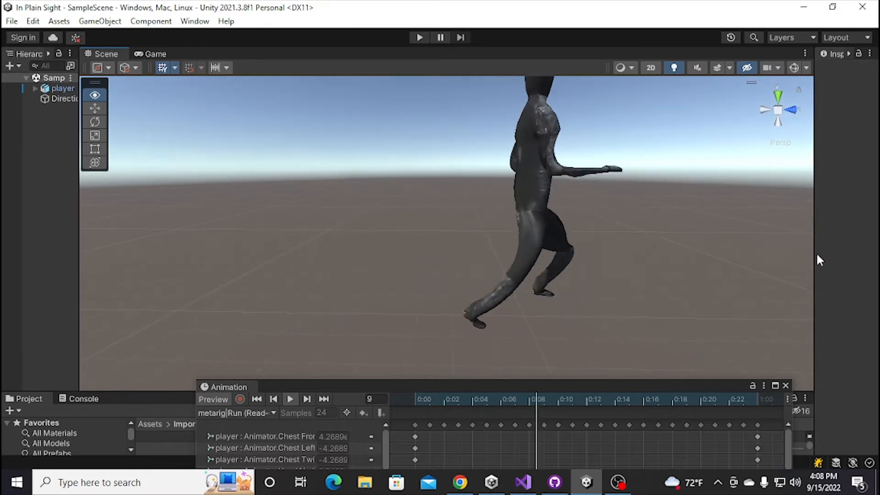
{"action": "left_click", "coordinate": [273, 399]}
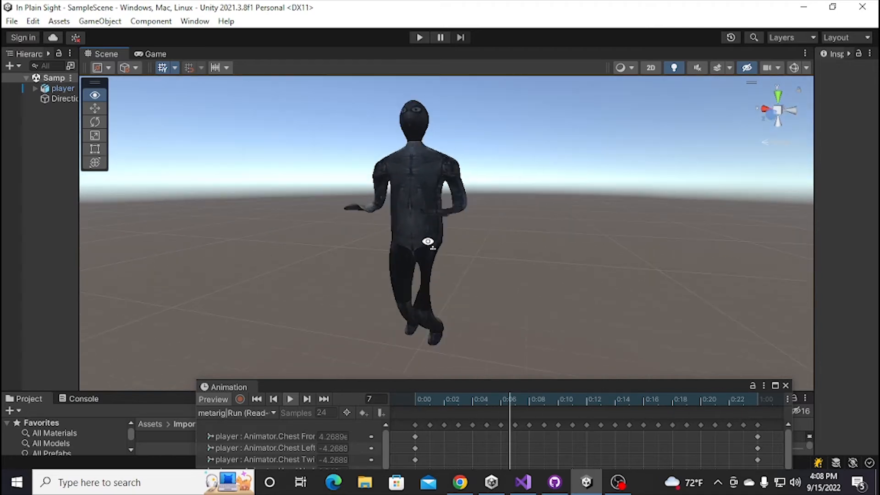
{"action": "left_click", "coordinate": [236, 413]}
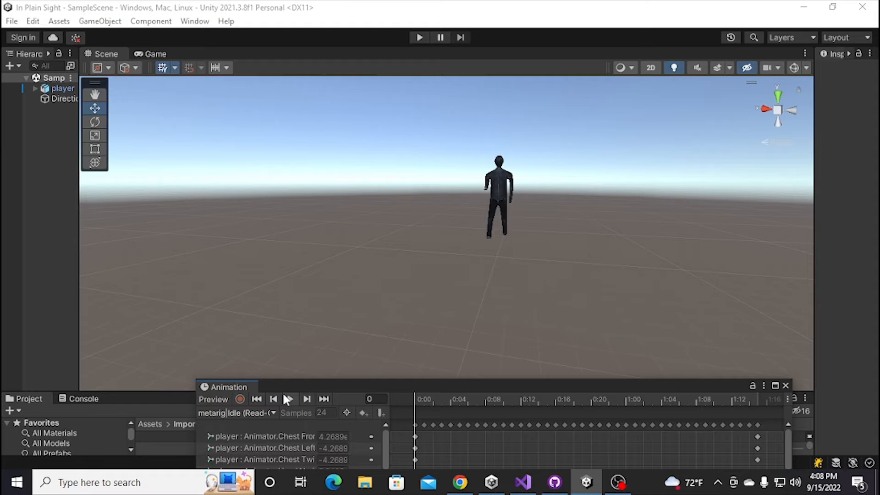
- Play the Idle clip, then load and play metarig|CrouchIdle to preview the crouched pose
{"action": "left_click", "coordinate": [291, 399]}
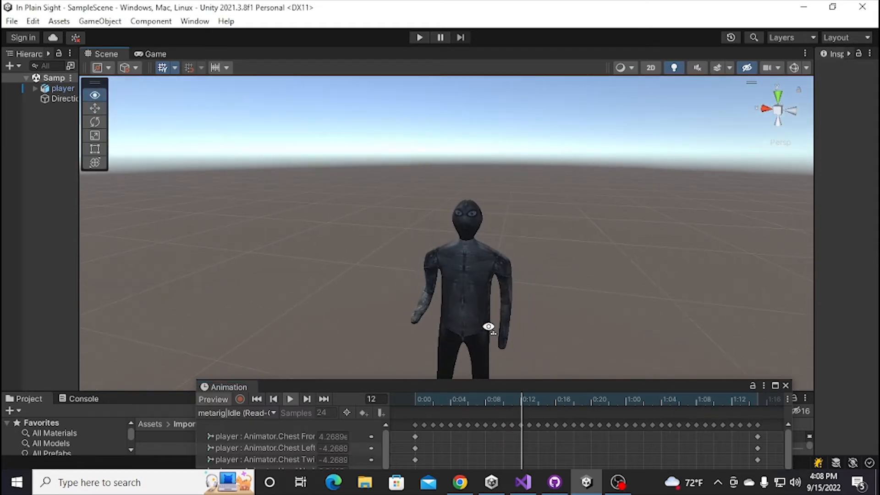
{"action": "left_click", "coordinate": [235, 413]}
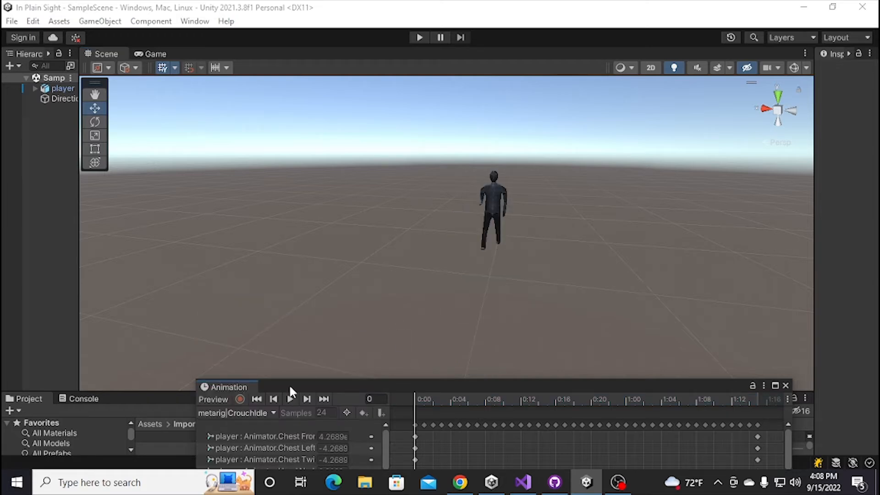
{"action": "left_click", "coordinate": [290, 399]}
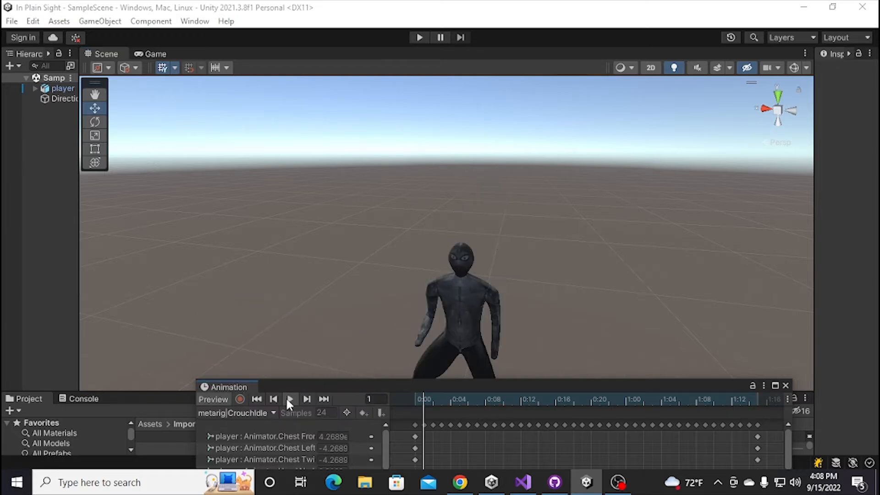
{"action": "left_click", "coordinate": [291, 398]}
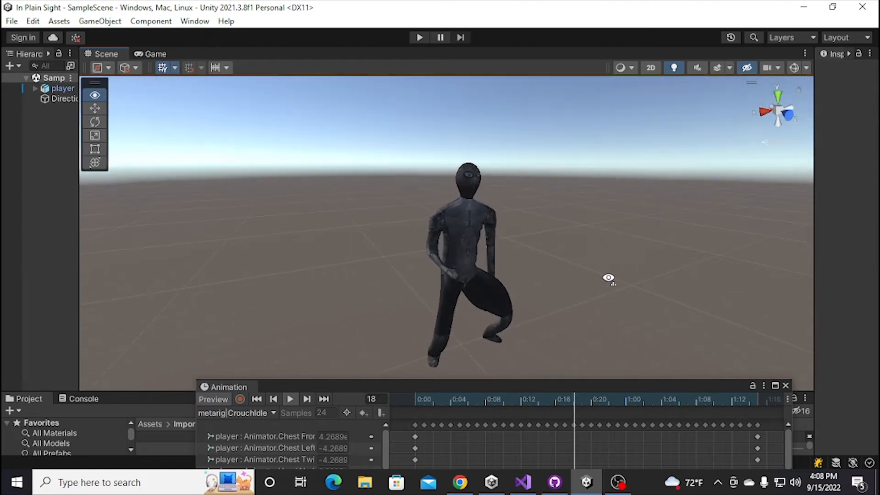
{"action": "left_click", "coordinate": [291, 398]}
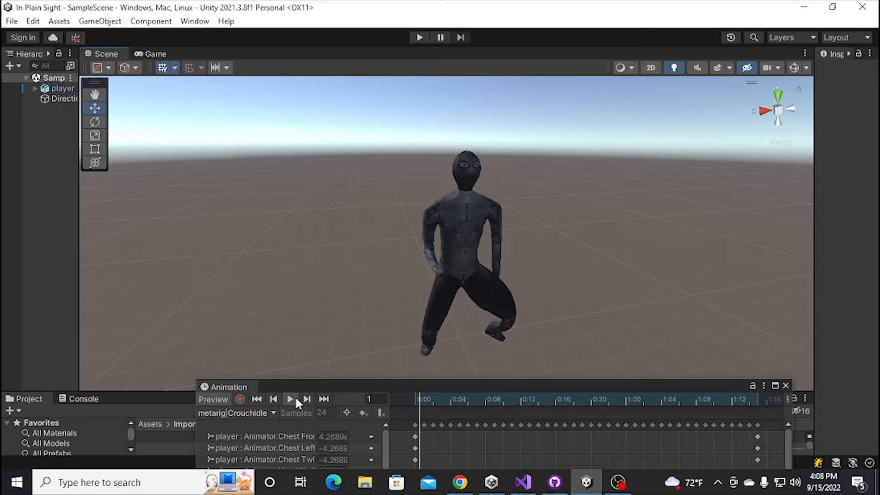
{"action": "left_click", "coordinate": [235, 412]}
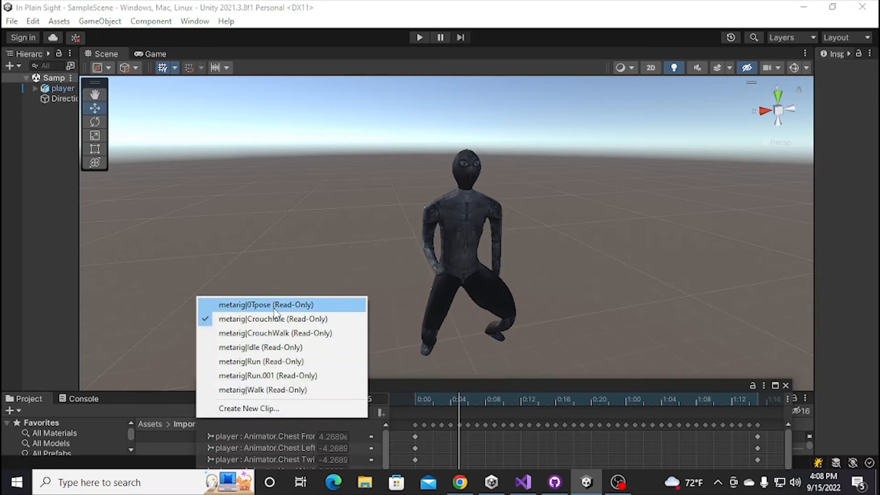
{"action": "mouse_move", "coordinate": [275, 332]}
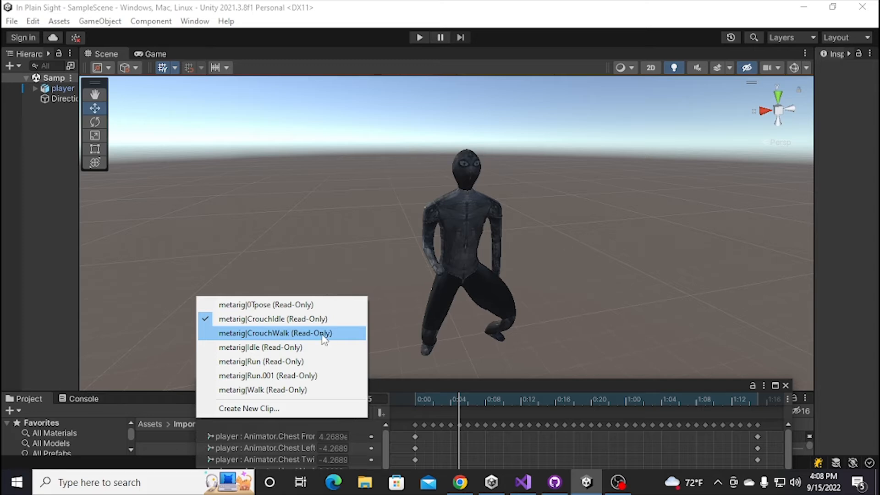
{"action": "mouse_move", "coordinate": [318, 341]}
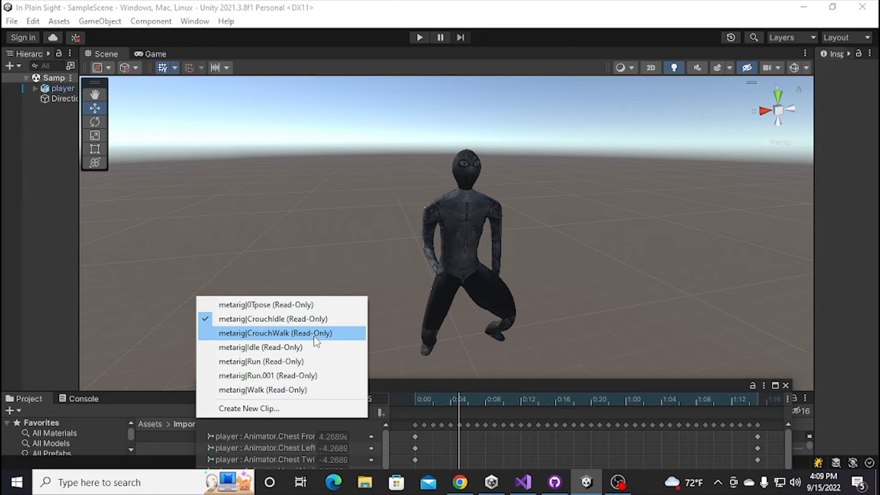
{"action": "mouse_move", "coordinate": [321, 341]}
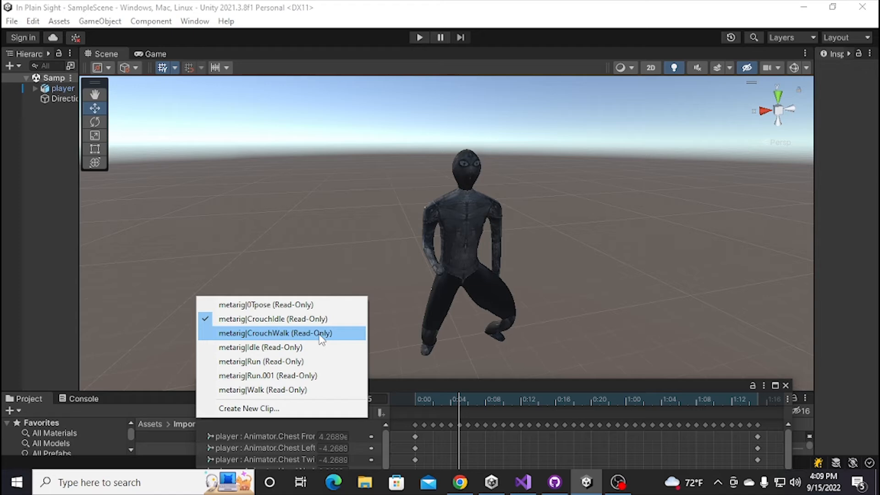
{"action": "mouse_move", "coordinate": [320, 339]}
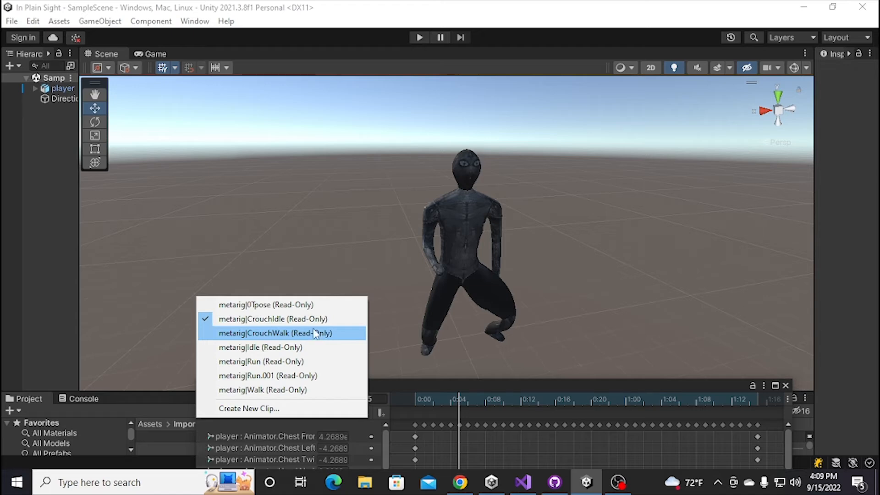
{"action": "mouse_move", "coordinate": [308, 336]}
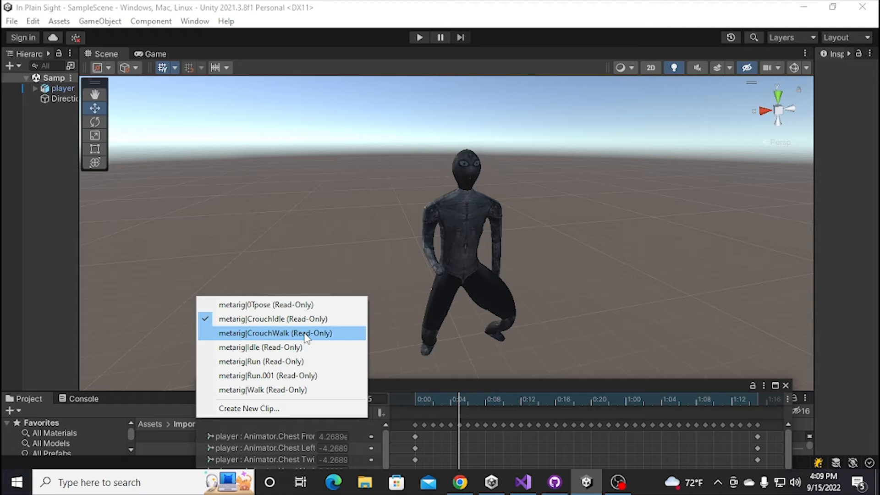
- Load the metarig|CrouchWalk clip for the player model's preview
{"action": "left_click", "coordinate": [274, 332]}
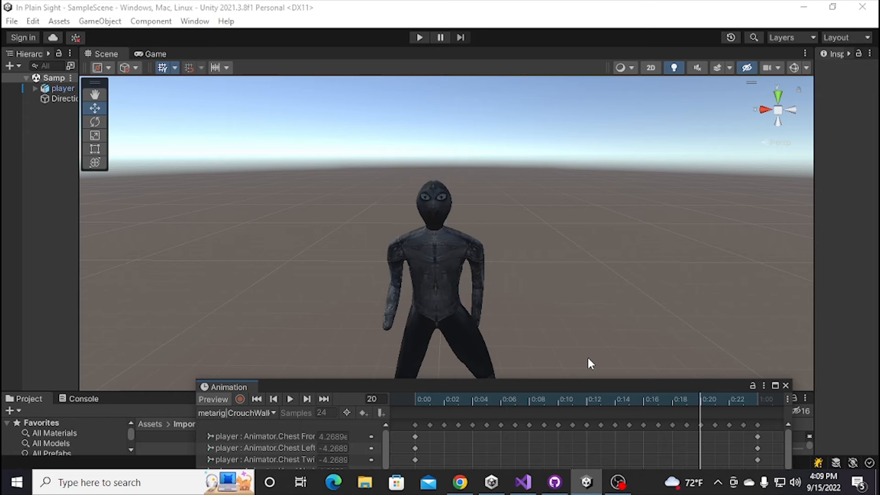
{"action": "mouse_move", "coordinate": [640, 384]}
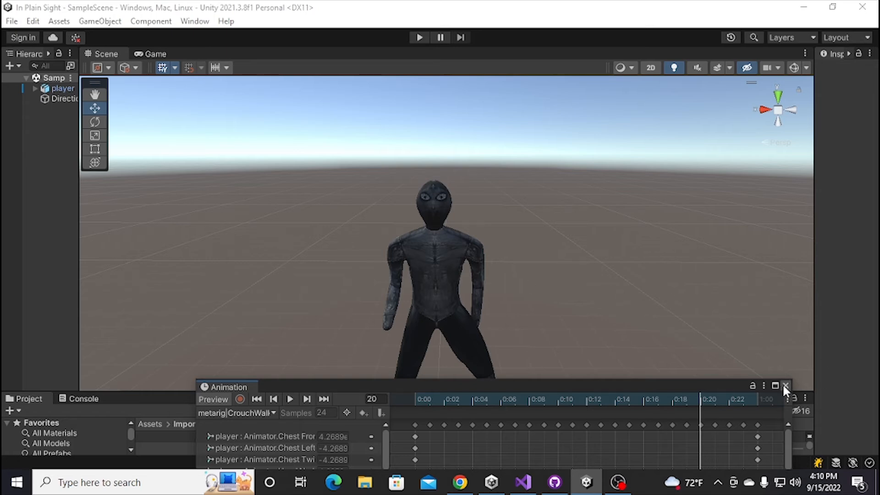
- Close the Animation window and orbit the Scene view to face the walking model from the front
{"action": "left_click", "coordinate": [785, 386]}
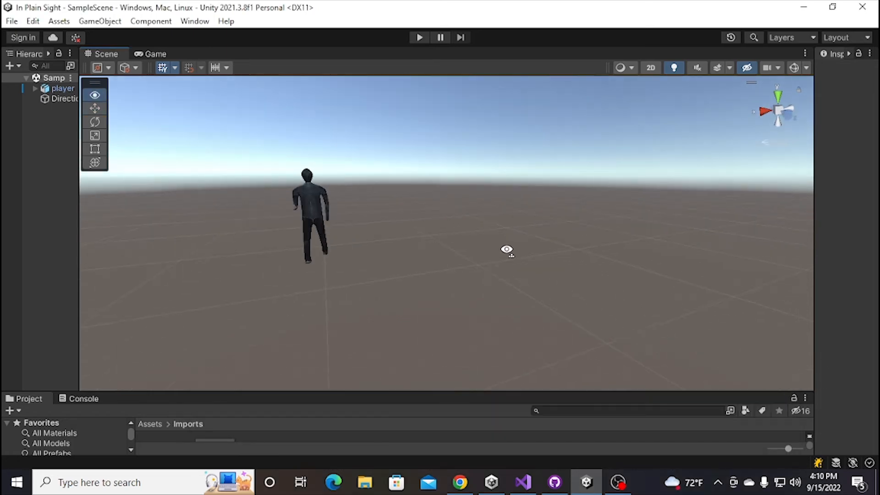
{"action": "left_click_drag", "start_coordinate": [507, 249], "coordinate": [591, 280]}
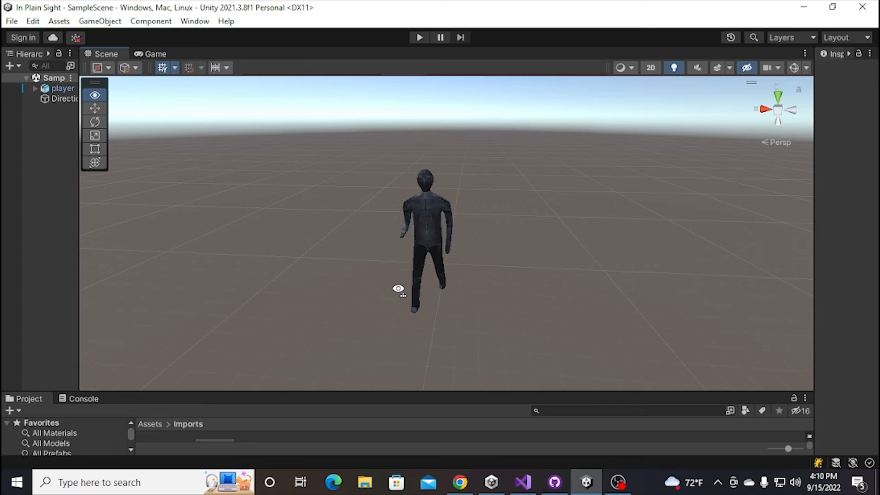
{"action": "left_click_drag", "start_coordinate": [399, 289], "coordinate": [599, 291]}
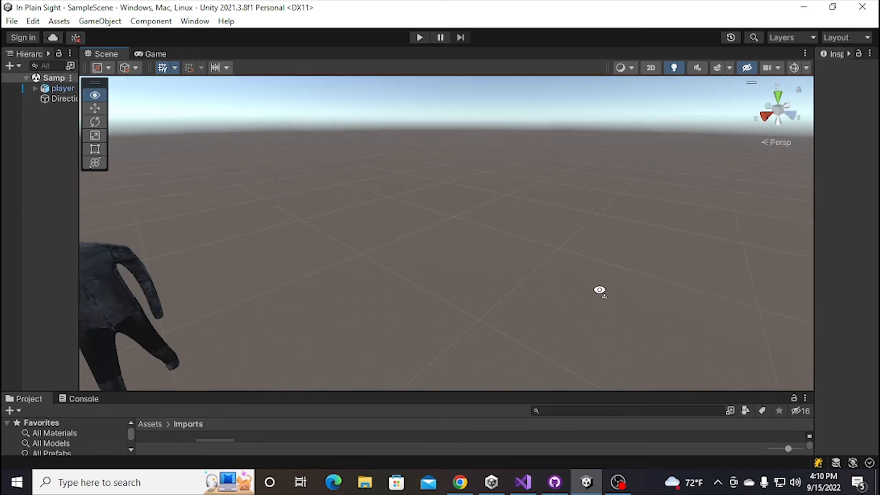
{"action": "left_click_drag", "start_coordinate": [600, 291], "coordinate": [489, 271]}
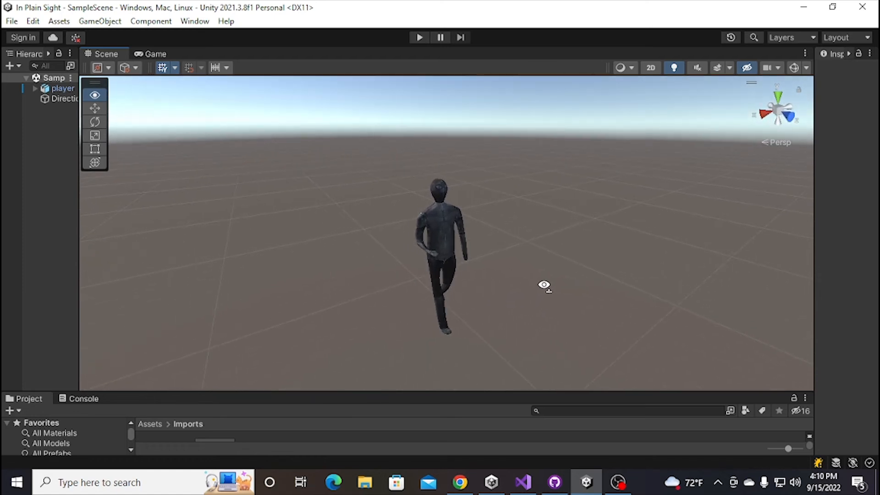
{"action": "left_click_drag", "start_coordinate": [544, 284], "coordinate": [428, 281]}
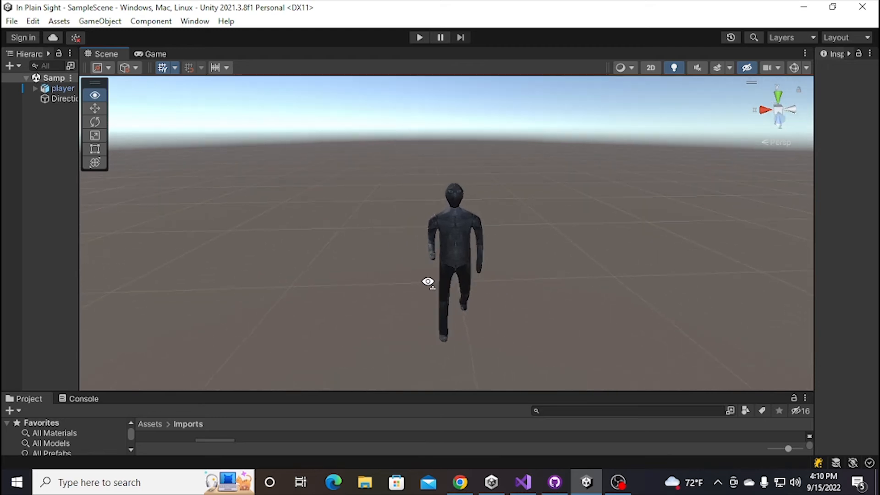
{"action": "left_click_drag", "start_coordinate": [428, 281], "coordinate": [197, 268]}
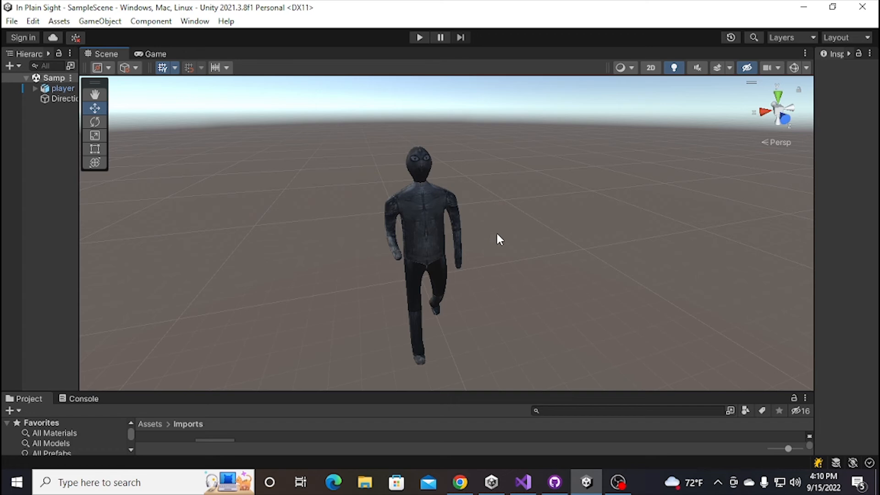
{"action": "mouse_move", "coordinate": [633, 222]}
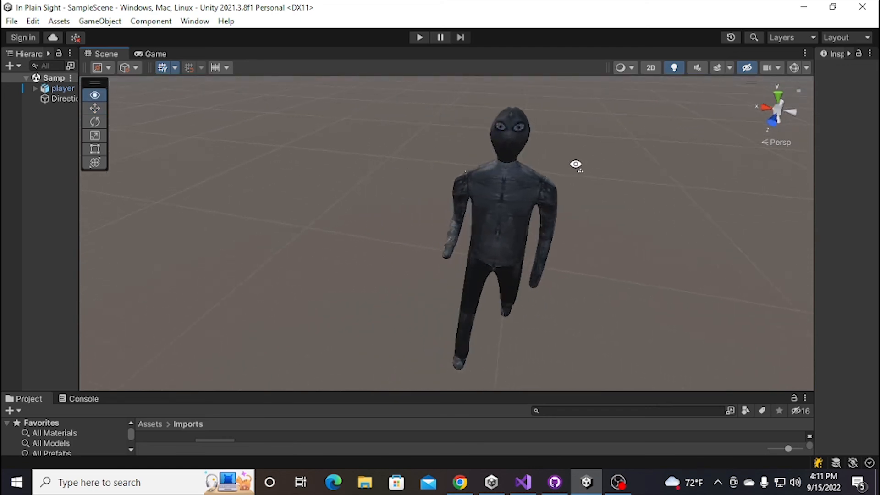
- Orbit the Scene view to inspect the walking model from the side
{"action": "left_click_drag", "start_coordinate": [576, 164], "coordinate": [721, 172]}
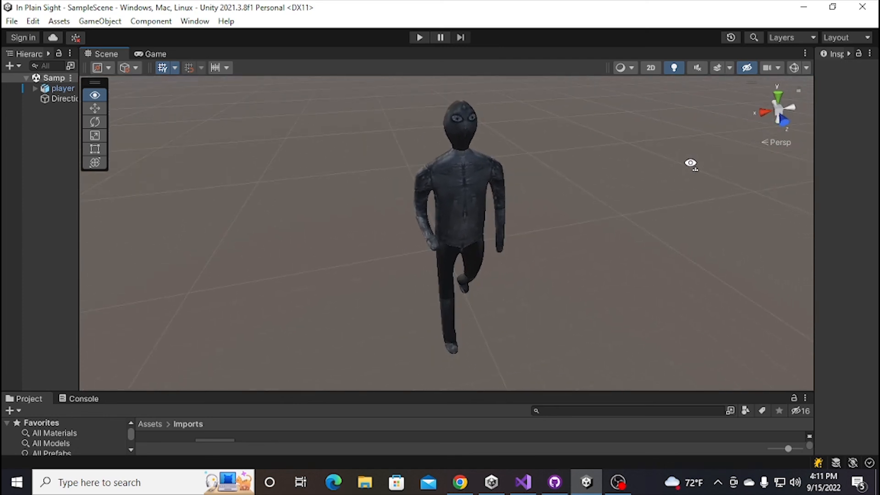
{"action": "left_click_drag", "start_coordinate": [690, 163], "coordinate": [526, 157]}
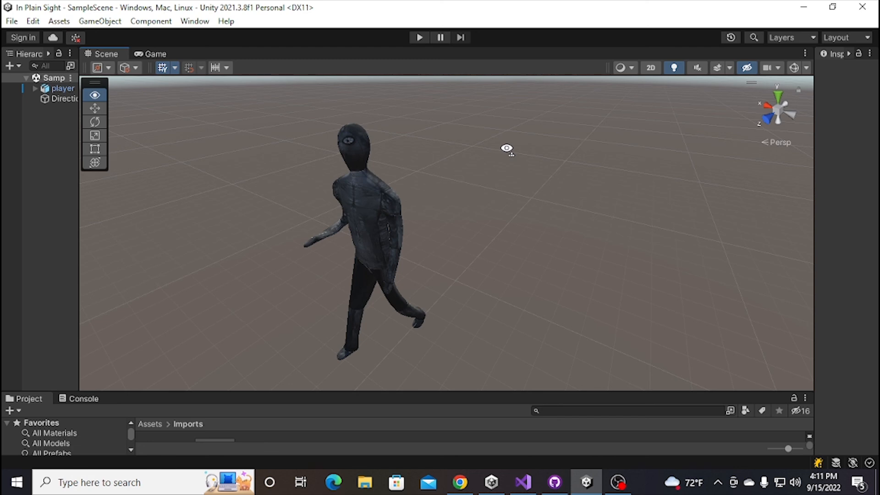
{"action": "left_click_drag", "start_coordinate": [507, 149], "coordinate": [520, 138]}
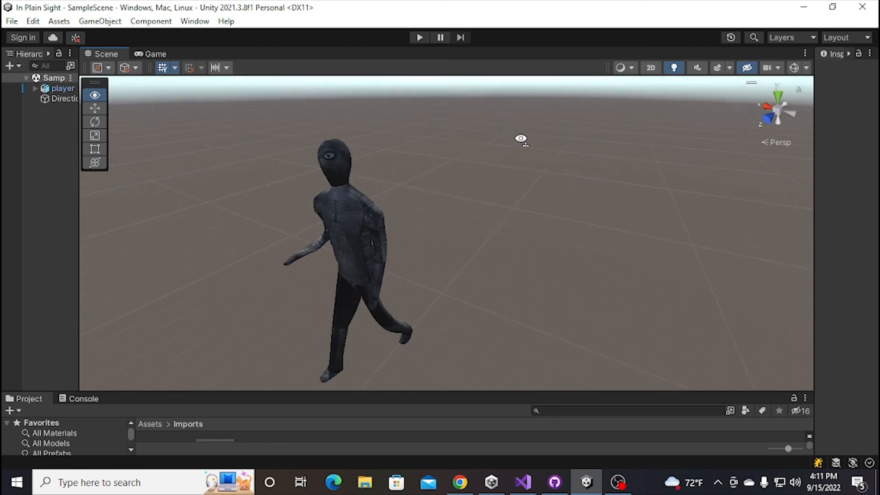
{"action": "left_click_drag", "start_coordinate": [521, 139], "coordinate": [465, 151]}
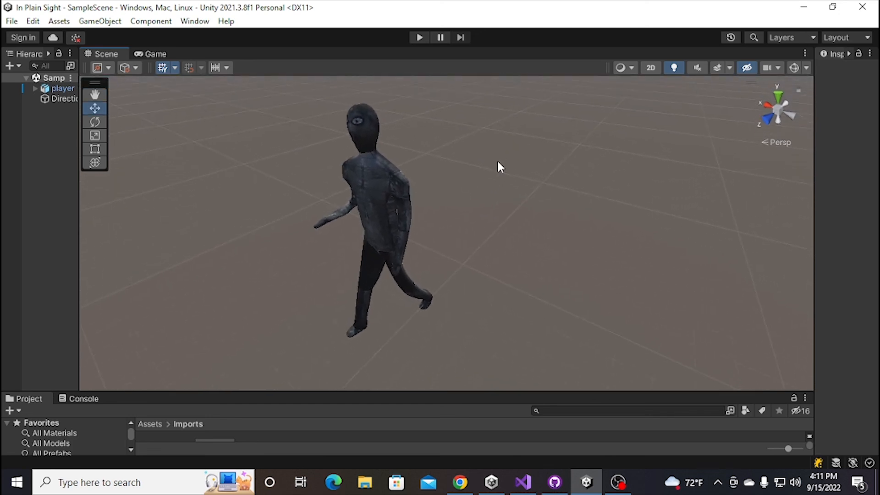
{"action": "mouse_move", "coordinate": [581, 277]}
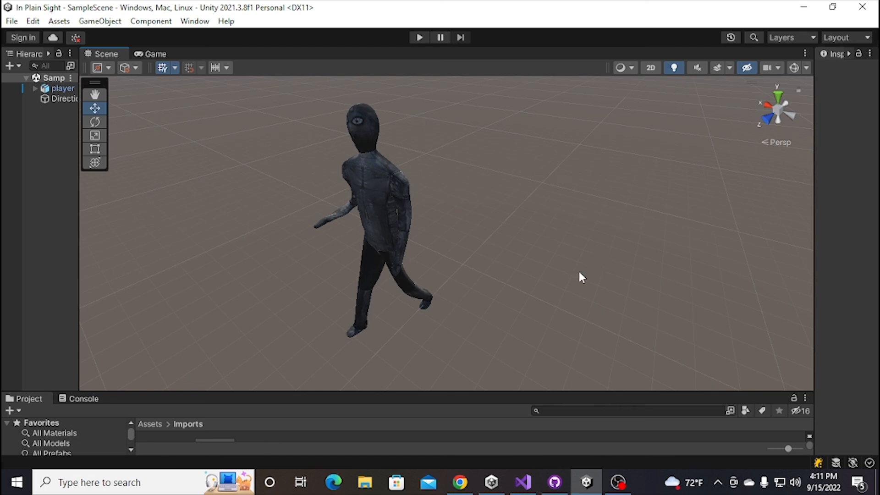
{"action": "mouse_move", "coordinate": [517, 328]}
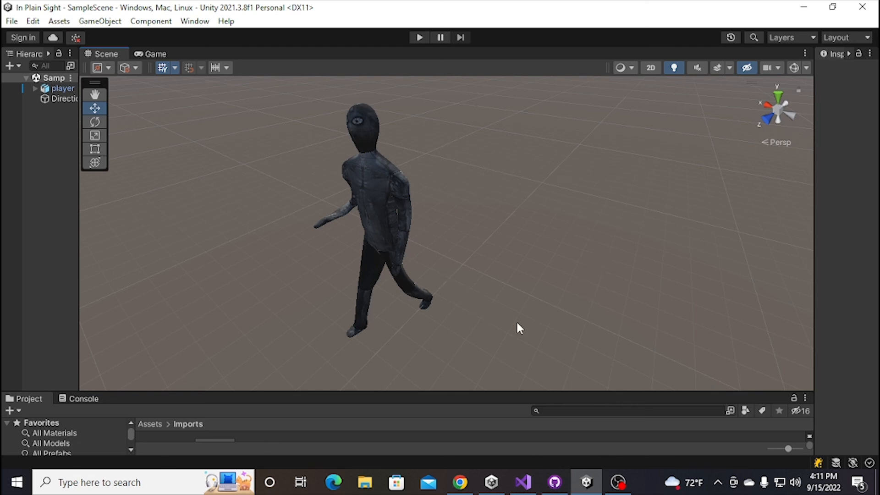